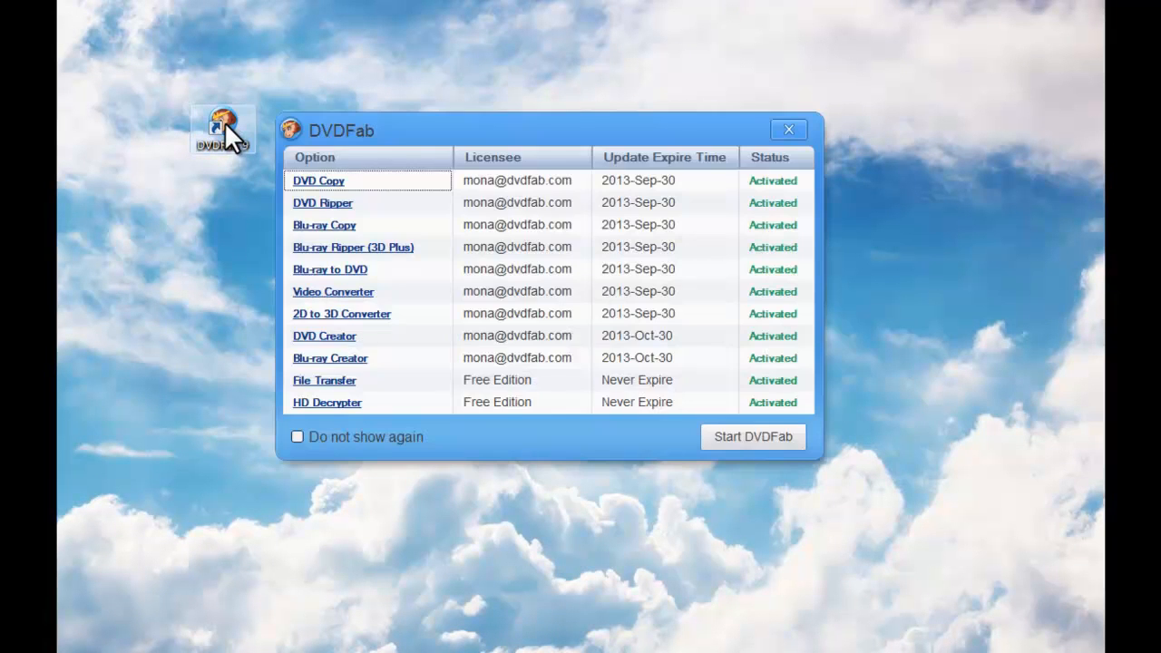
- Start DVDFab past the license summary to reach the module choice screen
{"action": "left_click", "coordinate": [753, 436]}
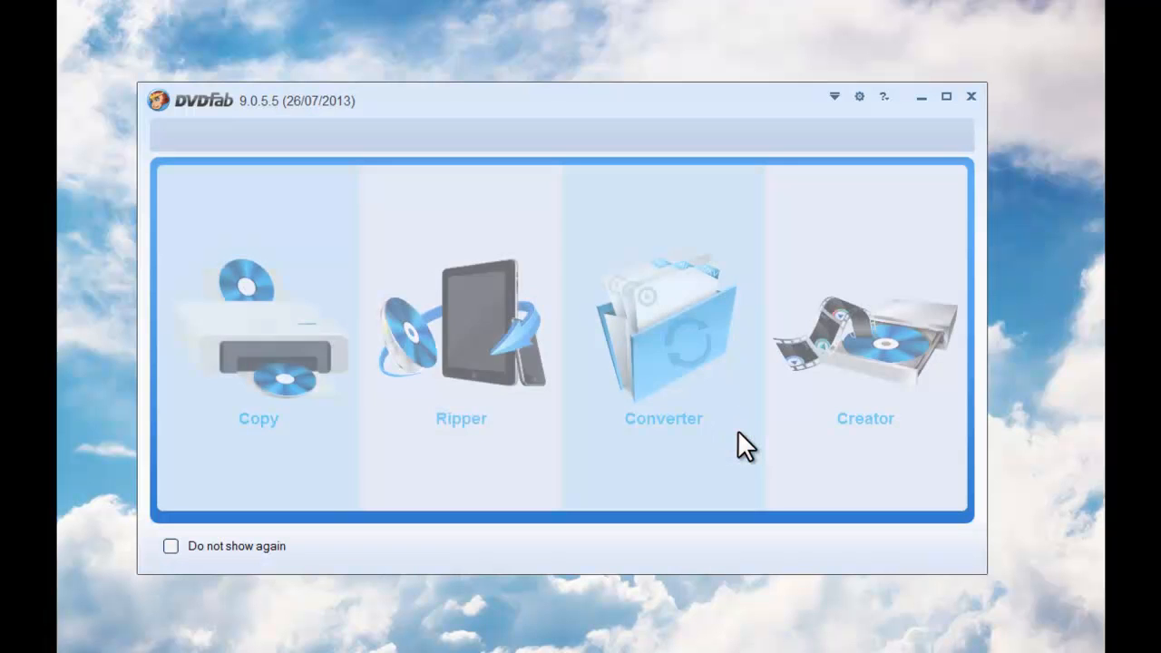
{"action": "mouse_move", "coordinate": [681, 443]}
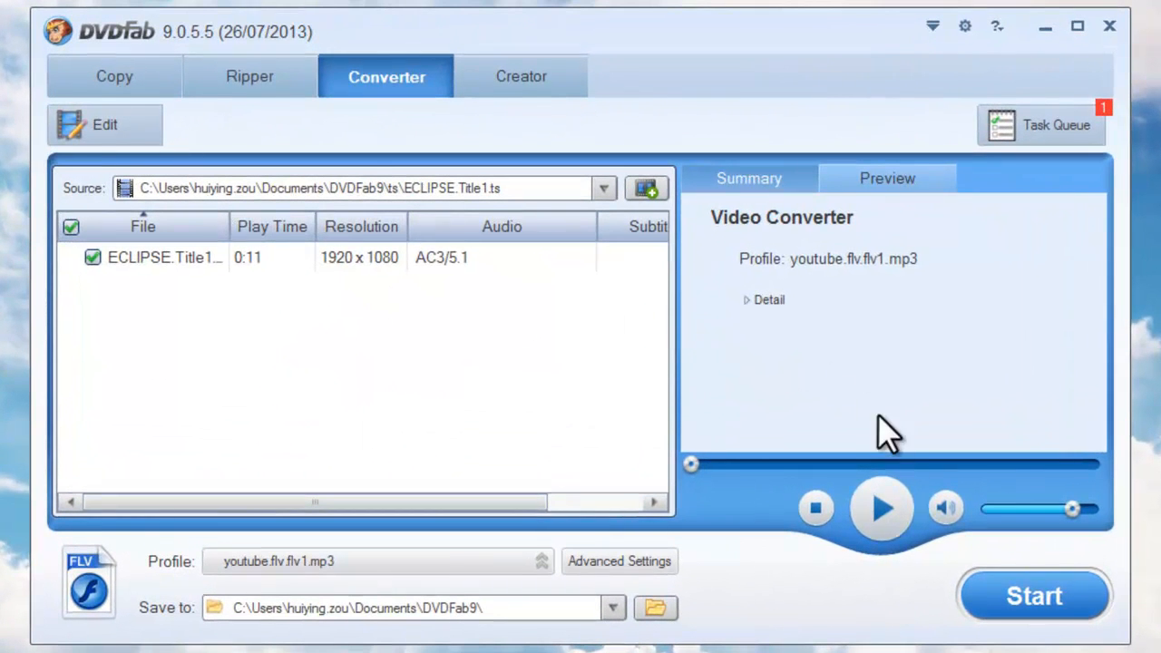
- Switch the ECLIPSE title's output profile to m2ts.ac3.fast from the Format list
{"action": "left_click", "coordinate": [882, 508]}
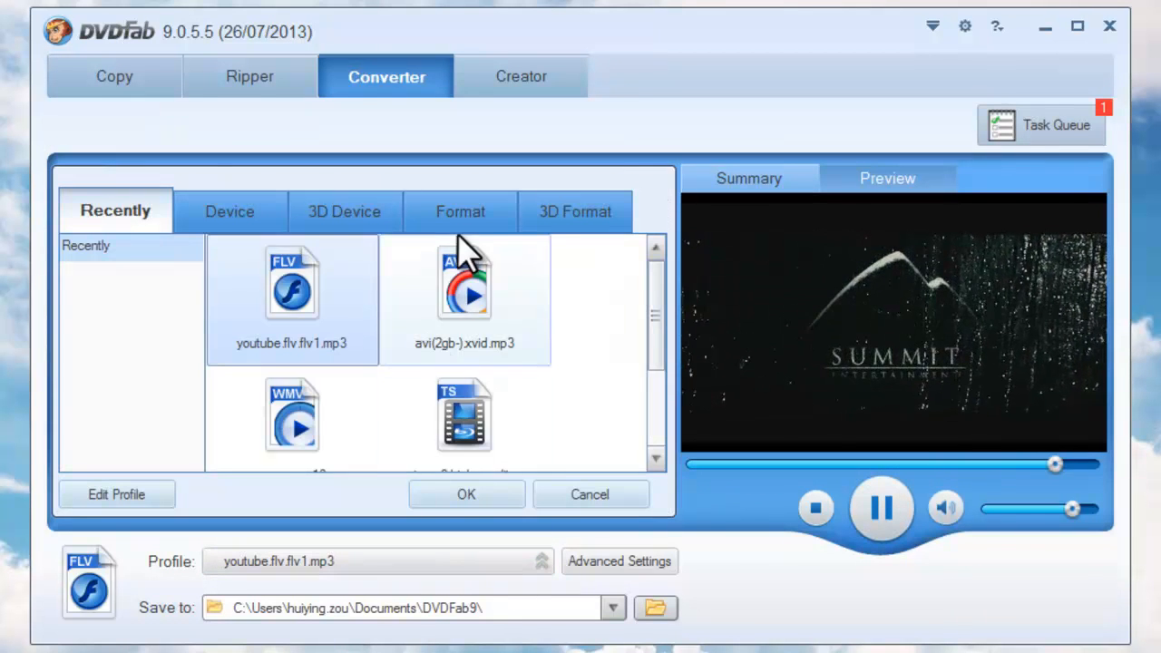
{"action": "left_click", "coordinate": [461, 210]}
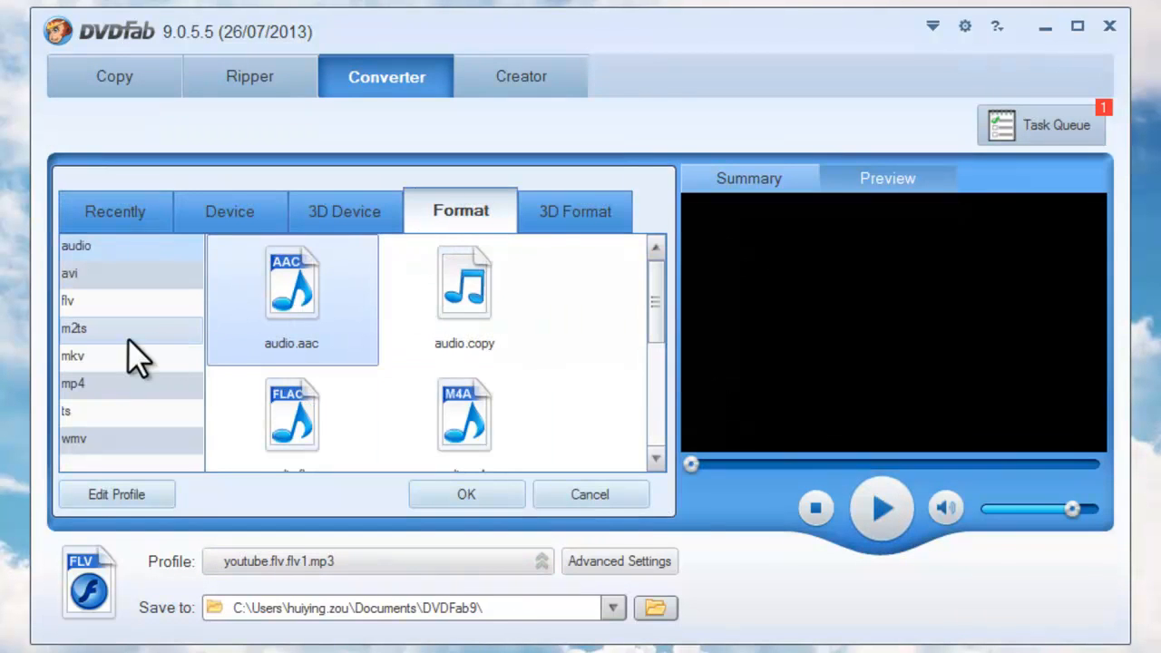
{"action": "left_click", "coordinate": [72, 328]}
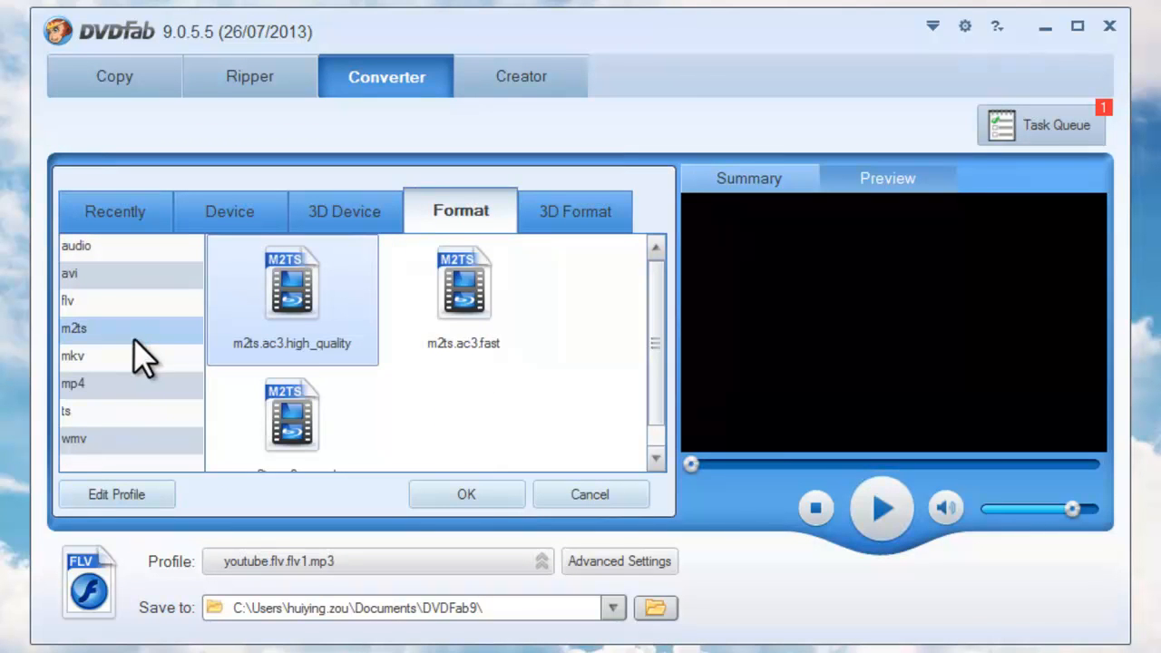
{"action": "left_click", "coordinate": [465, 300]}
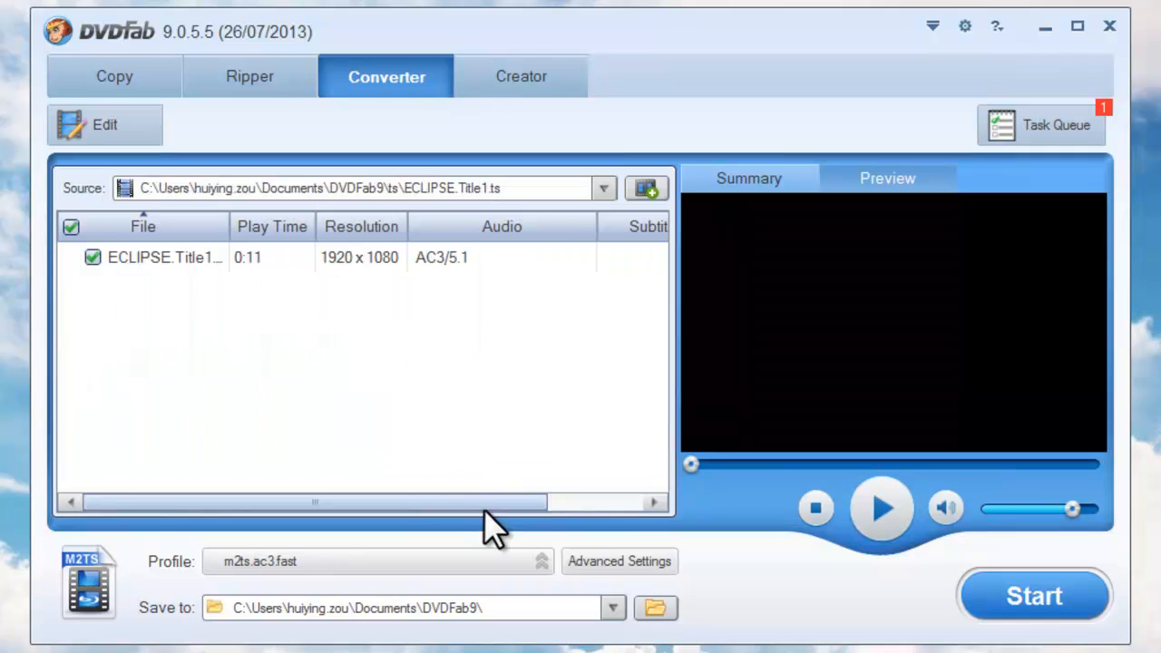
- Choose a video quality level in Advanced Settings, keeping AC3 5.1 at 448 kbps and 100% volume
{"action": "left_click", "coordinate": [105, 123]}
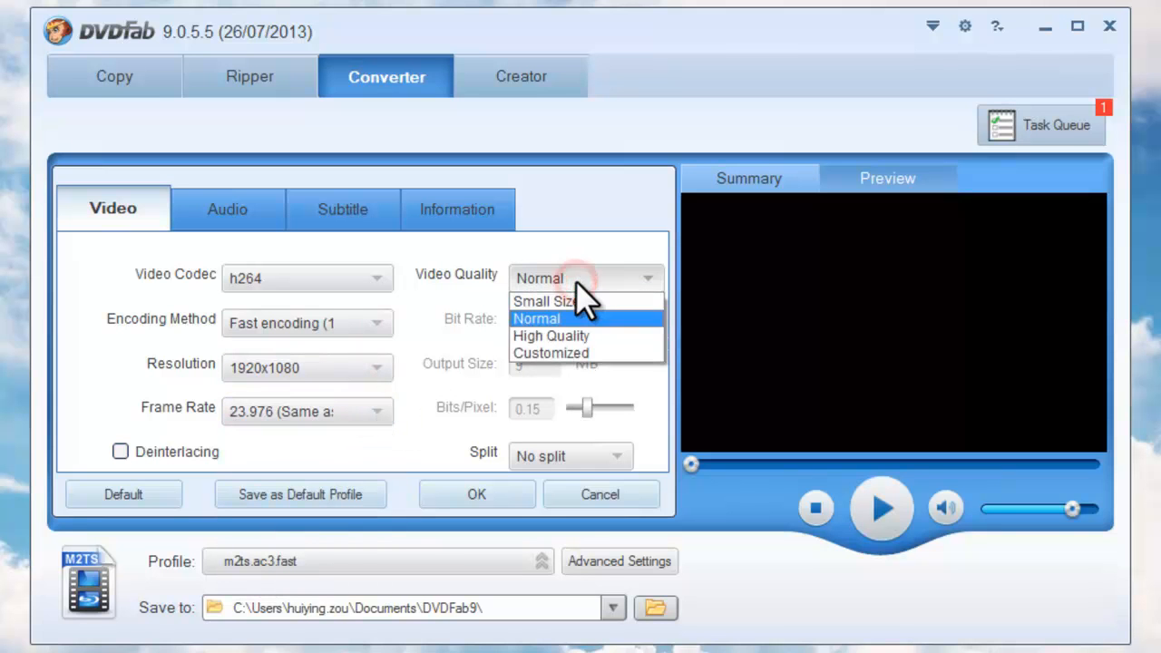
{"action": "left_click", "coordinate": [229, 209]}
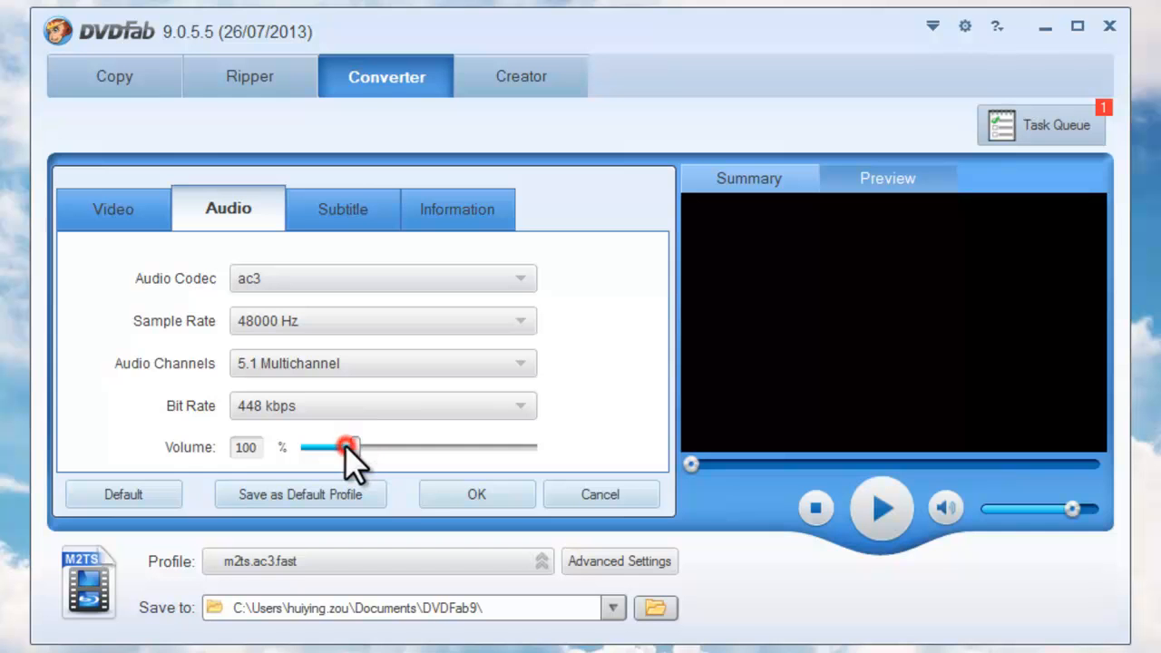
{"action": "left_click", "coordinate": [476, 494]}
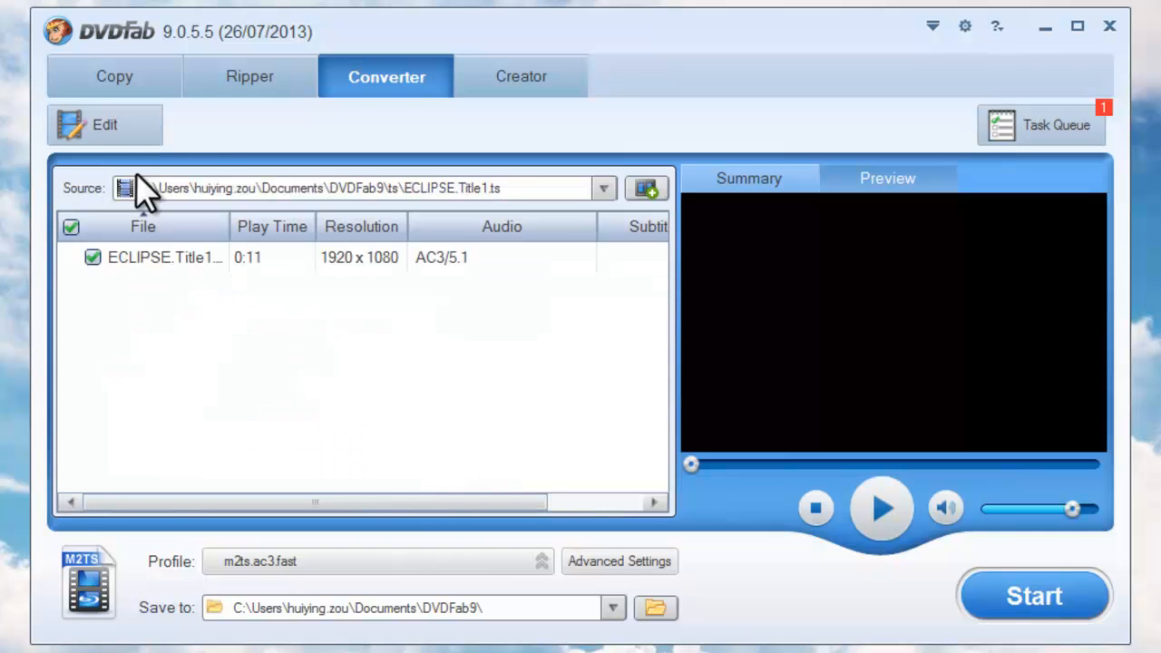
- Keep the 16:9 source ratio and set cropping to Automatic in the Edit settings
{"action": "left_click", "coordinate": [105, 124]}
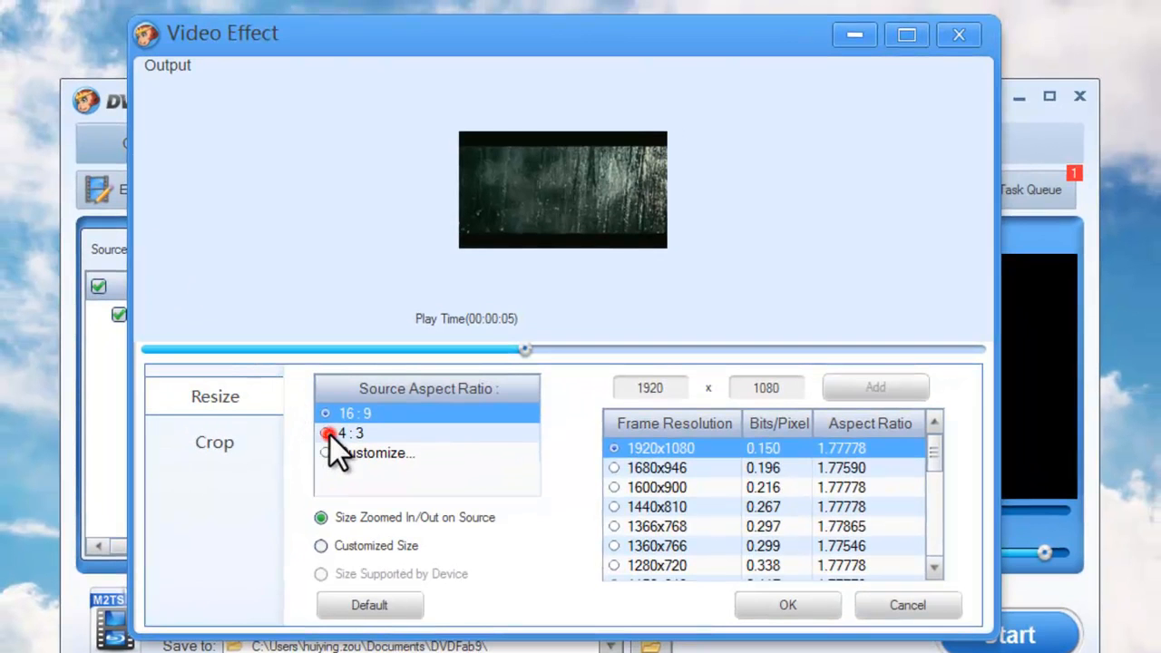
{"action": "left_click", "coordinate": [325, 413]}
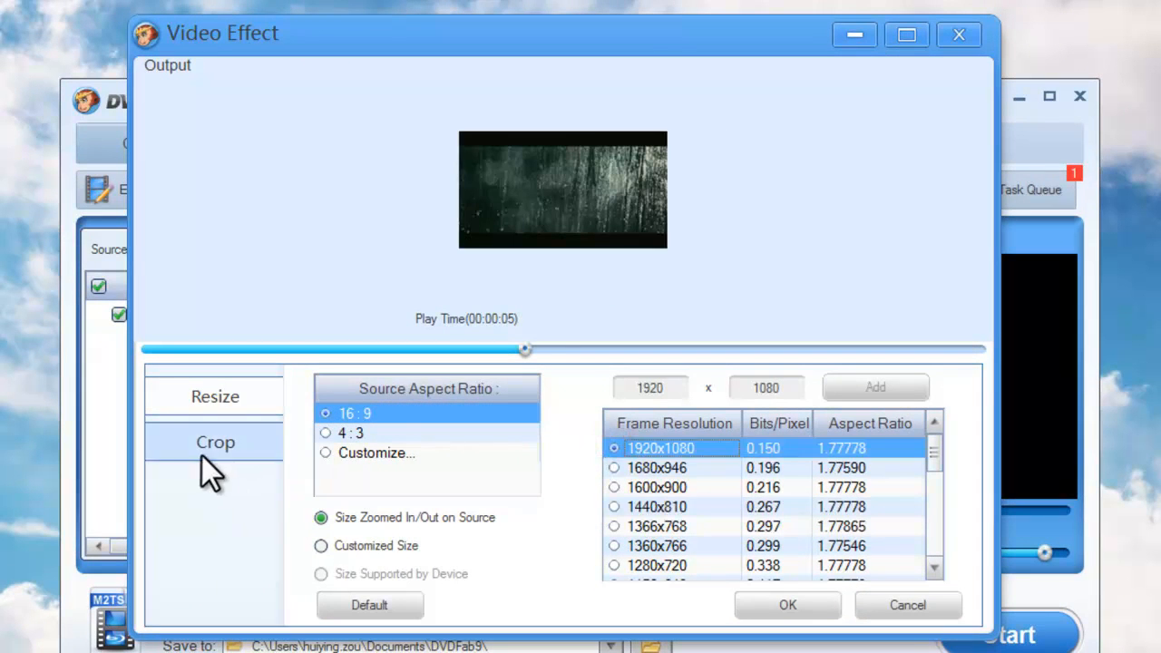
{"action": "left_click", "coordinate": [214, 442]}
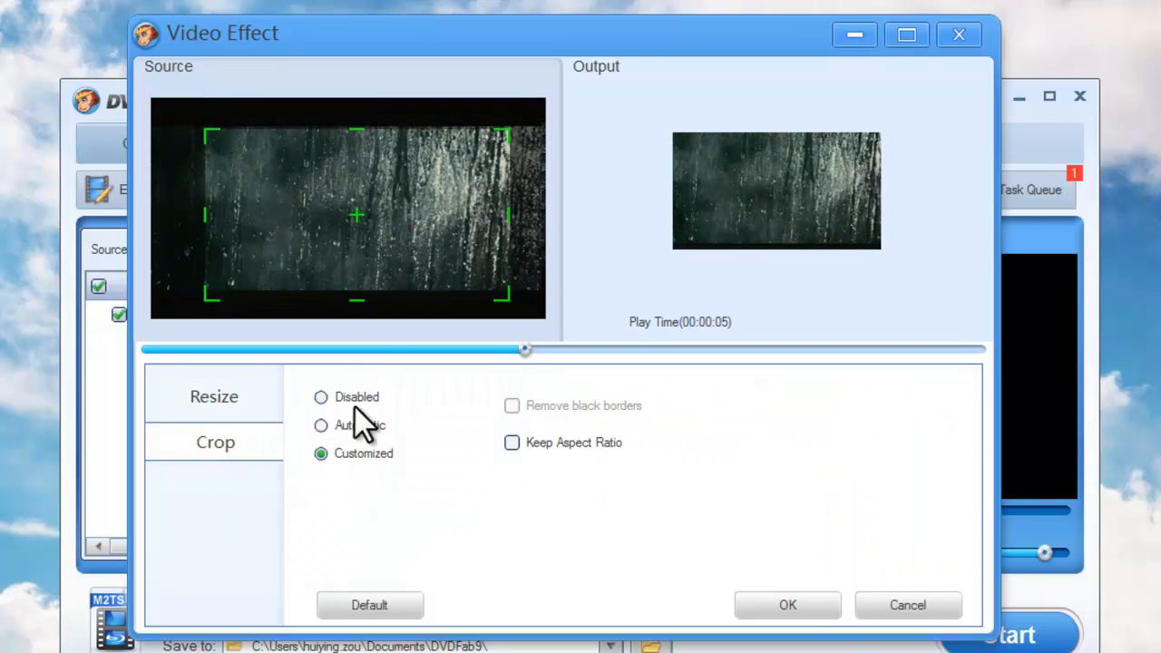
{"action": "left_click", "coordinate": [319, 424]}
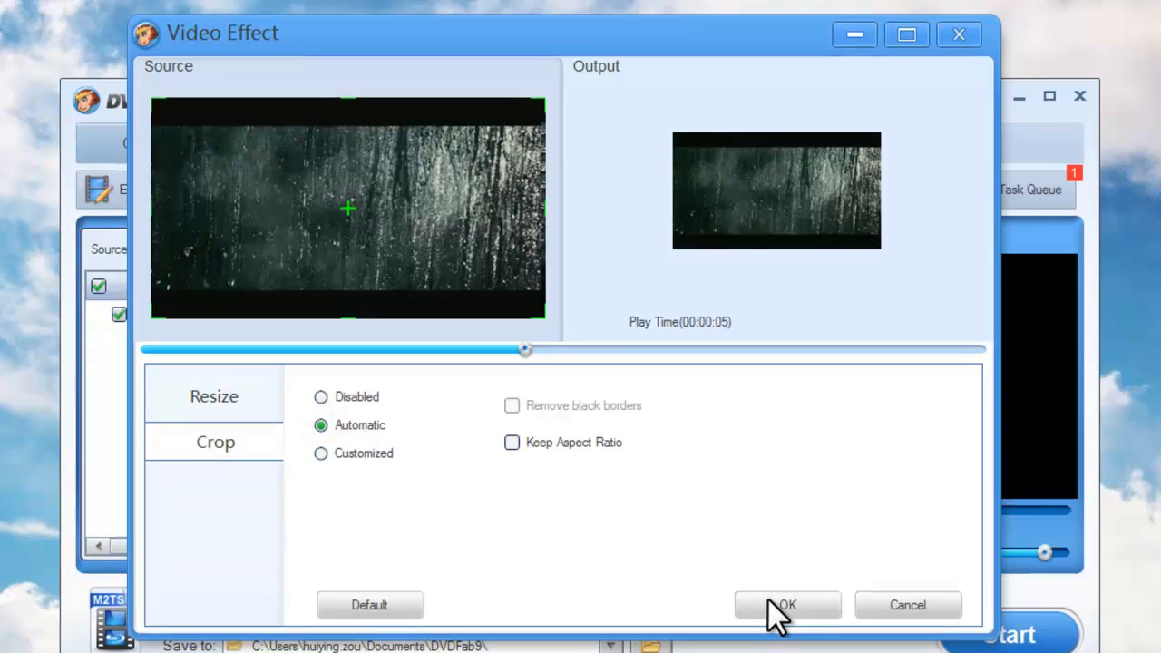
{"action": "left_click", "coordinate": [786, 606]}
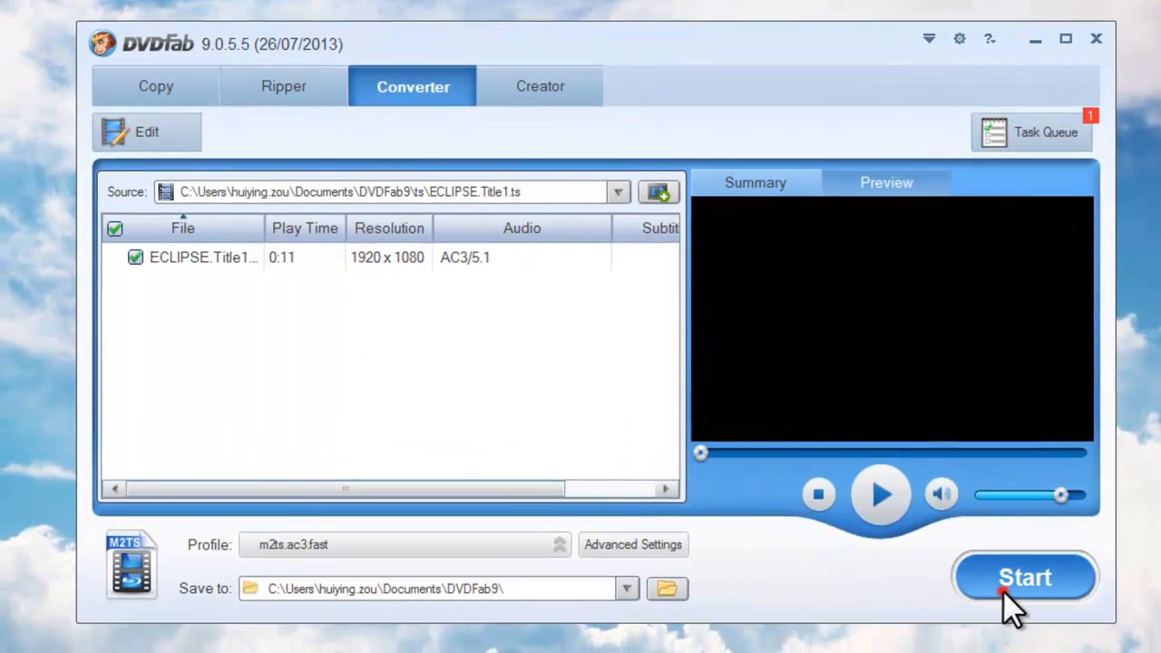
- Start converting the queued ECLIPSE title to M2TS
{"action": "left_click", "coordinate": [1024, 577]}
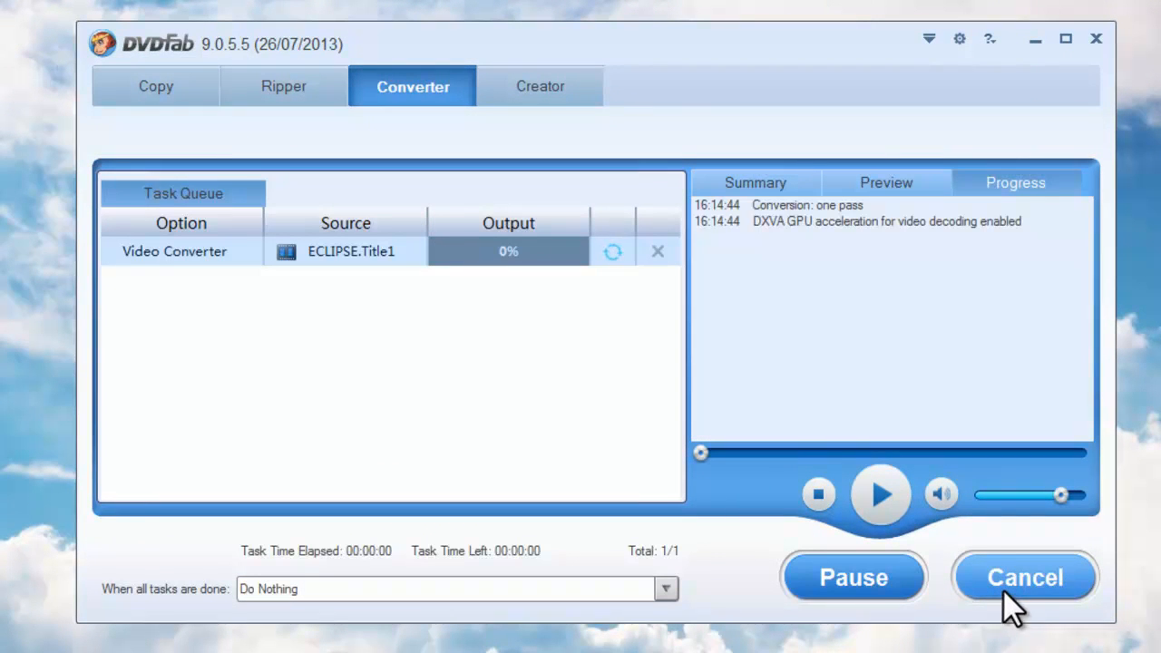